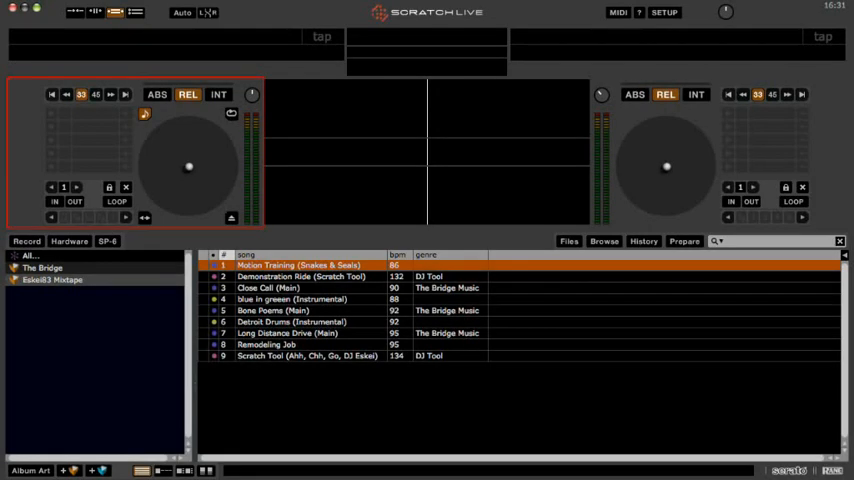
Show the recording controls and set the input source to the mix
click(26, 240)
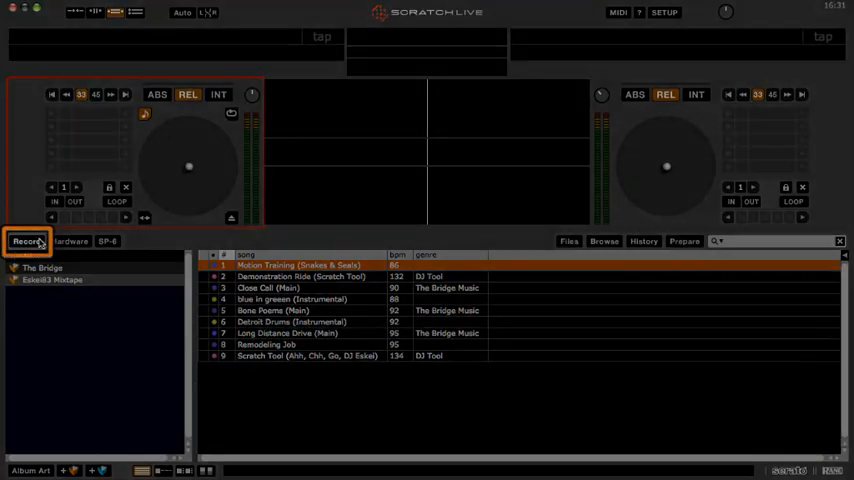
click(28, 240)
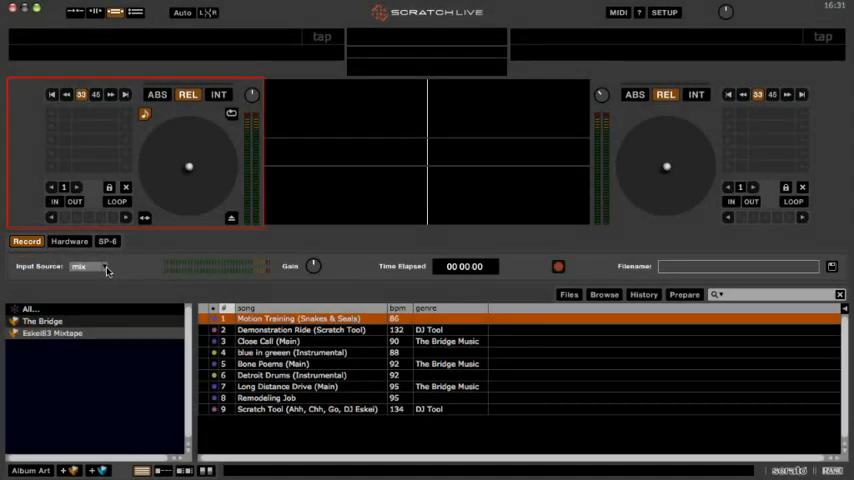
click(90, 266)
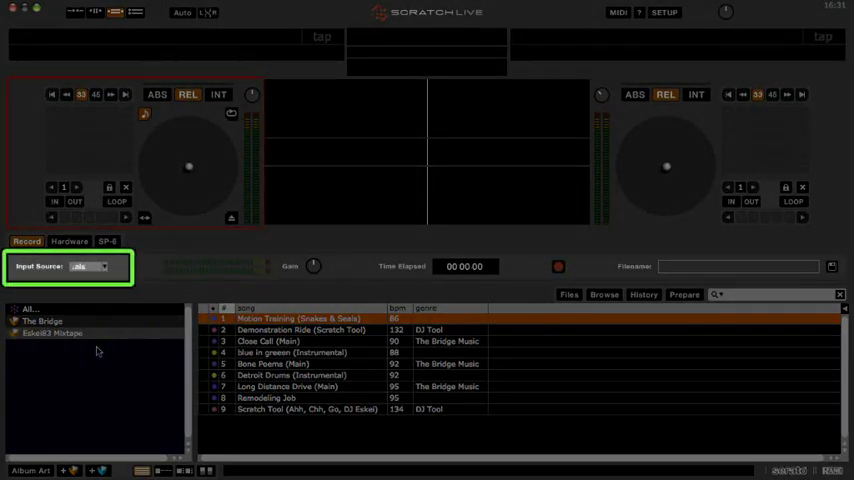
click(558, 266)
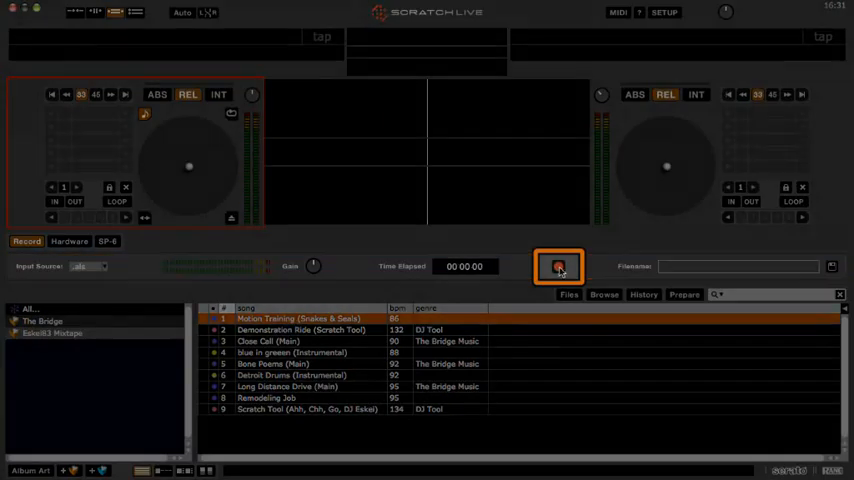
Start recording and capture a roughly three-minute live mix across both decks
click(558, 266)
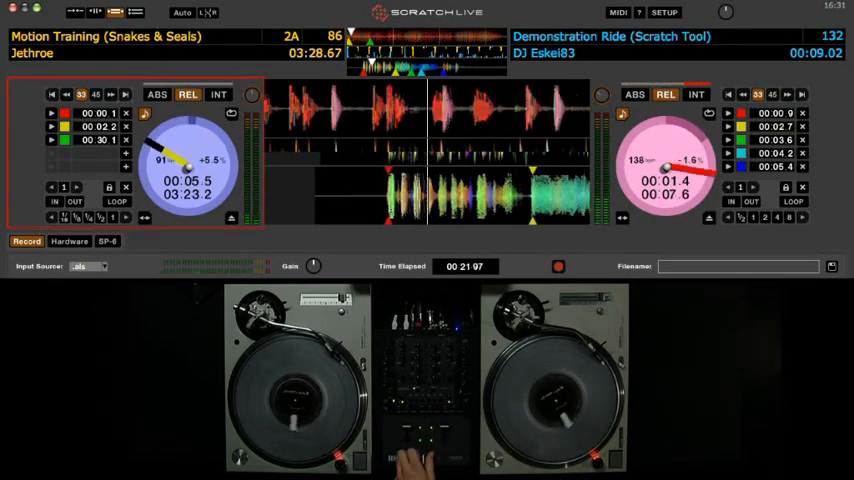
click(558, 266)
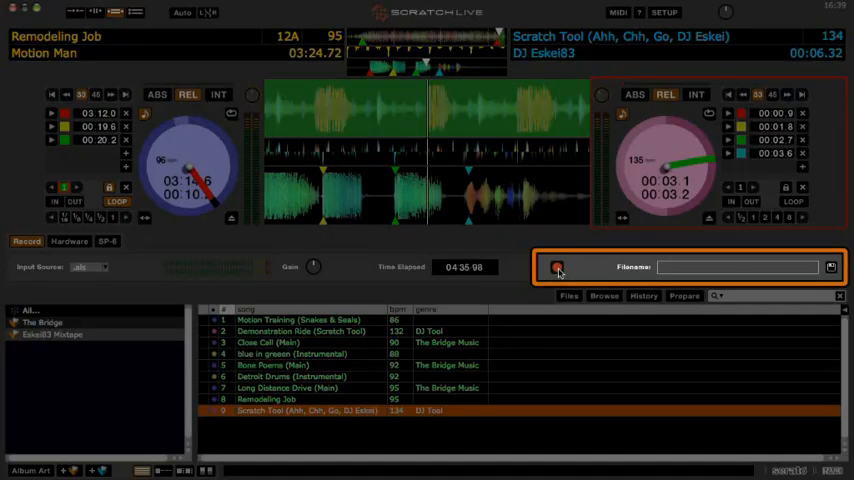
Name the recording 'my mix', then confirm quitting Scratch Live
text(my mix)
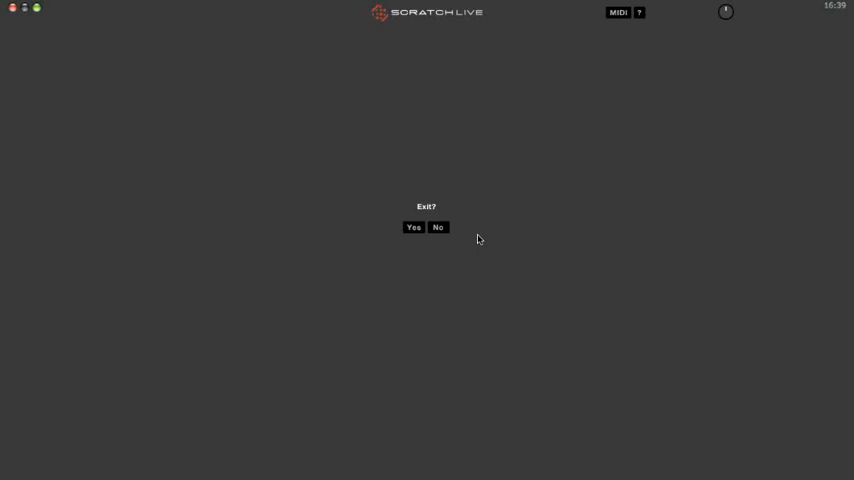
click(412, 228)
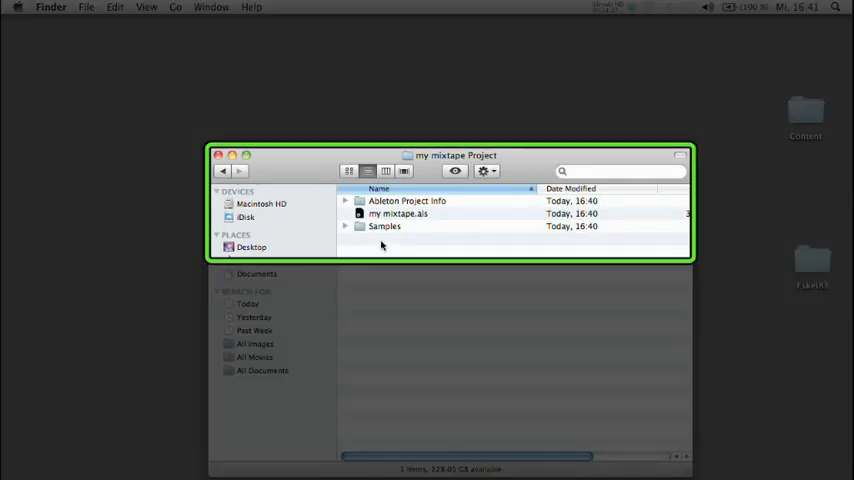
Launch the 'my mixtape.als' Live set from its project folder
click(398, 212)
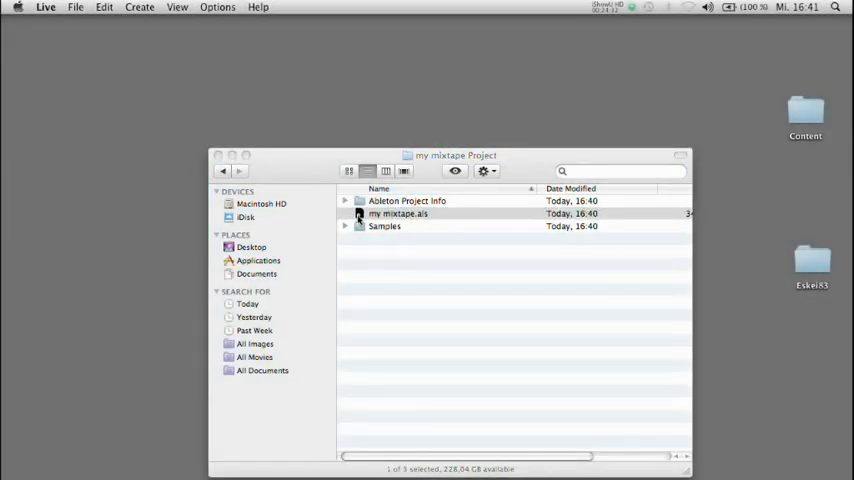
double_click(398, 212)
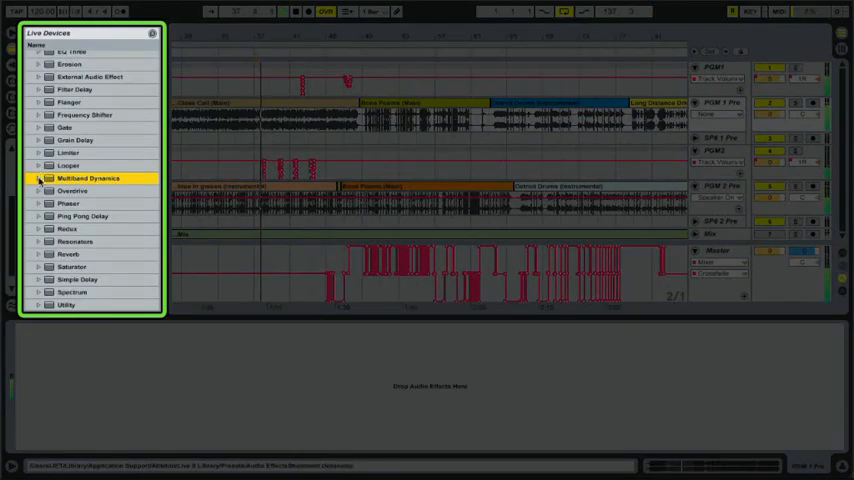
Load the Multiband Compression preset of Multiband Dynamics into the set
click(38, 176)
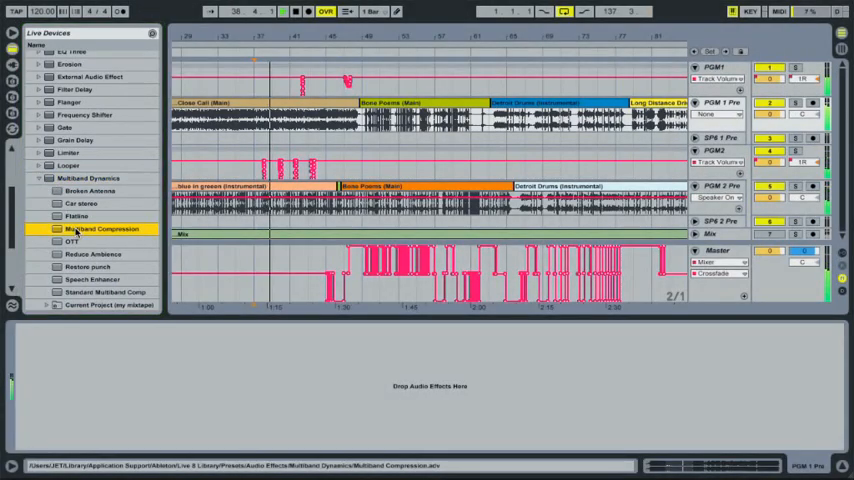
double_click(102, 228)
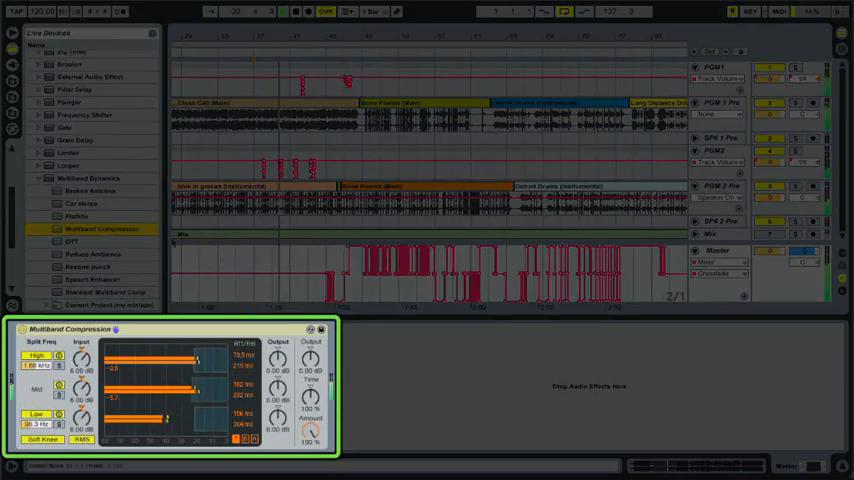
click(72, 164)
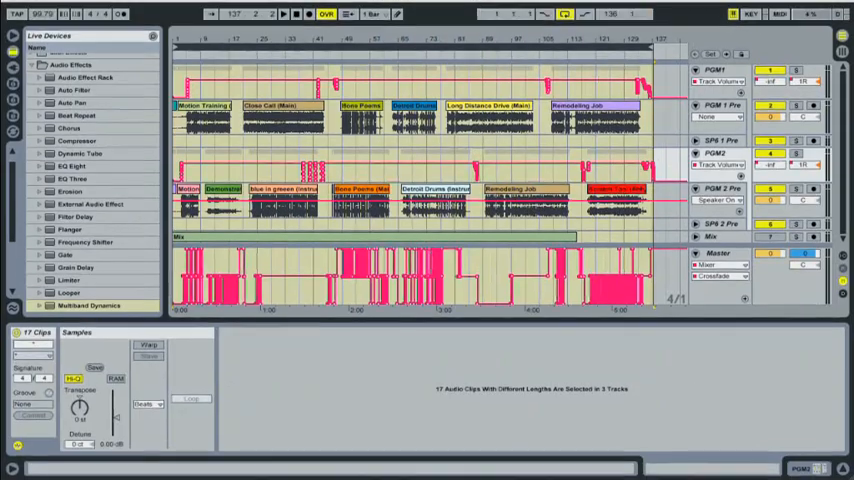
Start Export Audio/Video with default settings, reaching the Save dialog for 'my mixtape'
click(76, 8)
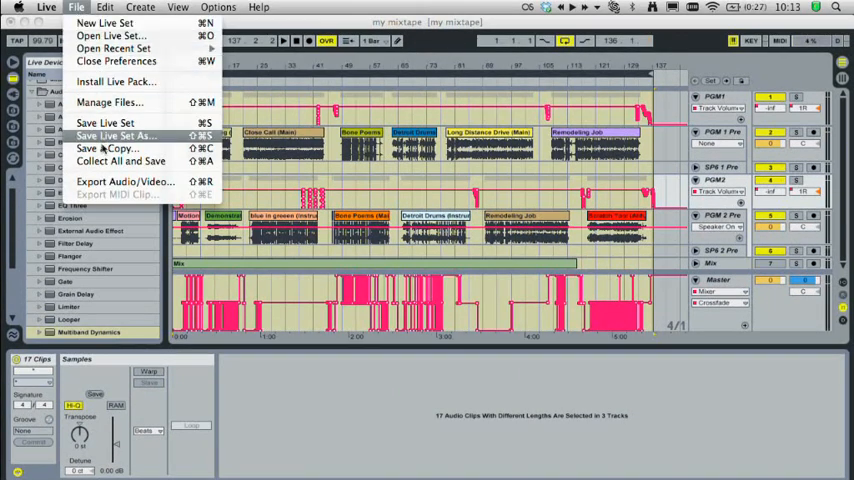
click(124, 180)
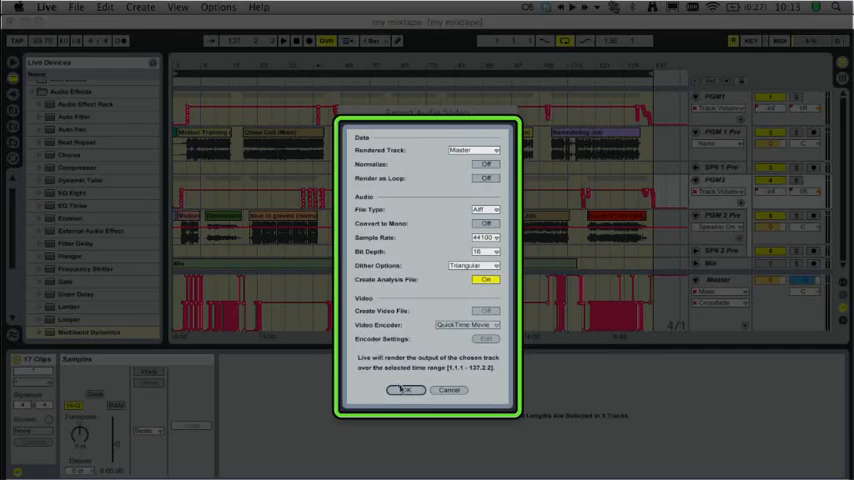
click(402, 388)
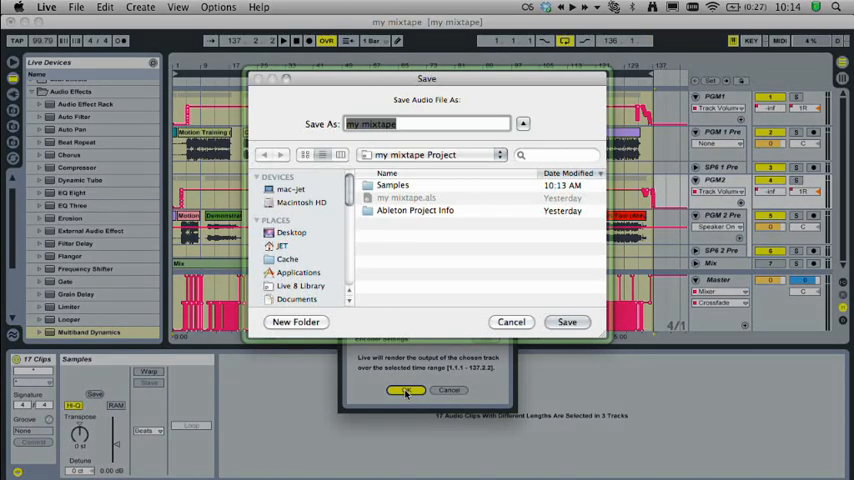